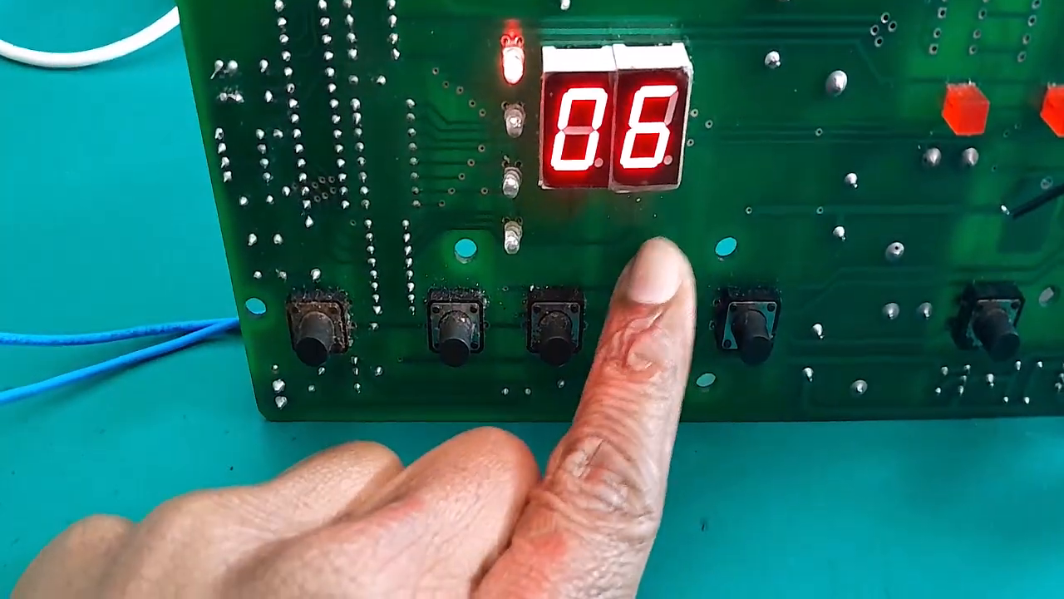
pyautogui.click(640, 324)
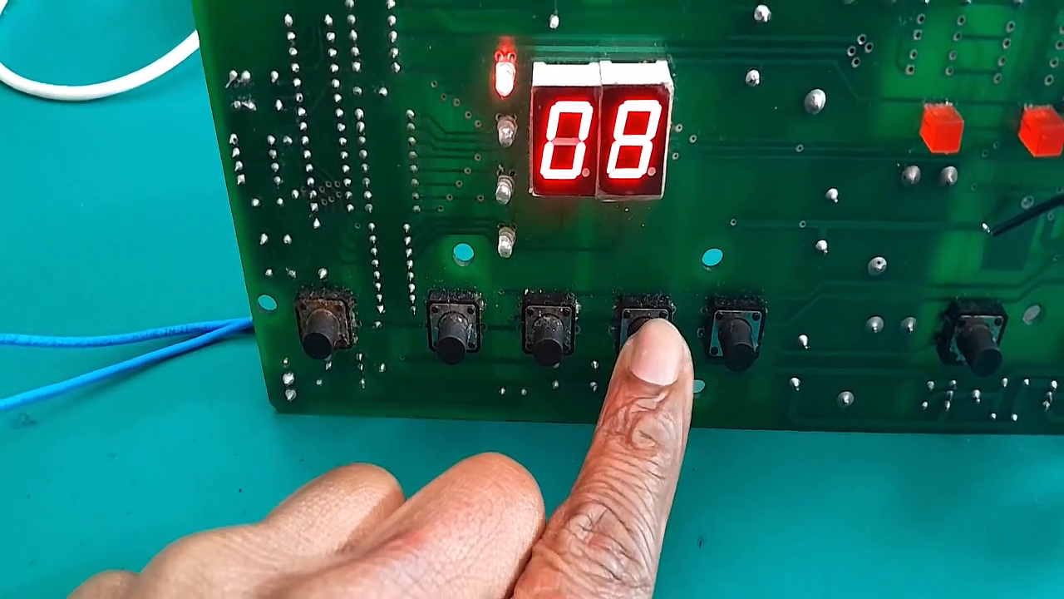